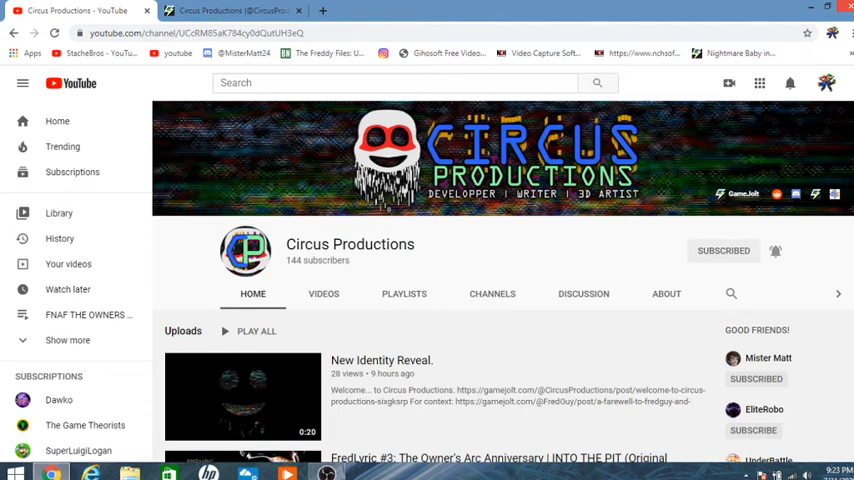
# Scroll down the Circus Productions YouTube channel page.
pyautogui.scroll(-3)
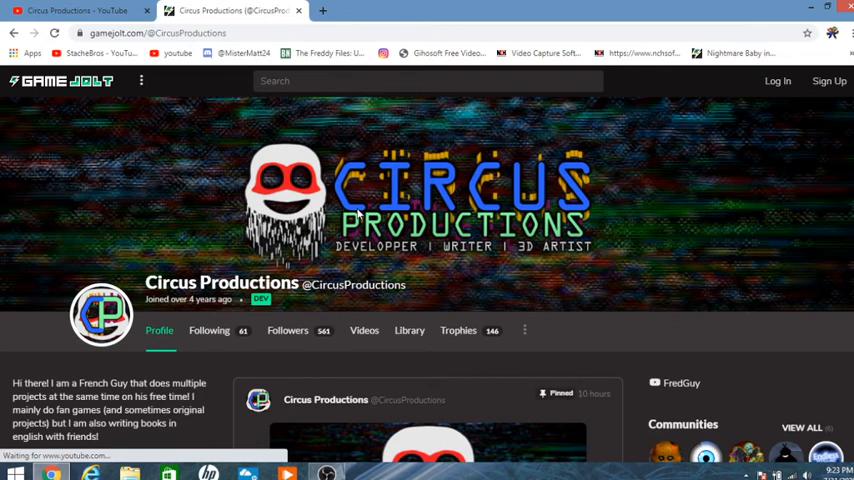
pyautogui.moveTo(369, 176)
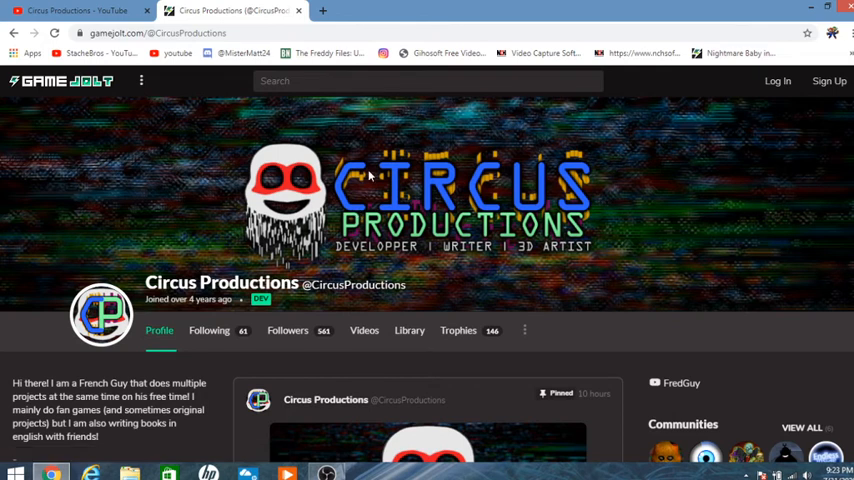
# Expand the pinned 'Welcome to Circus Productions' article and scroll through its introduction.
pyautogui.scroll(-3)
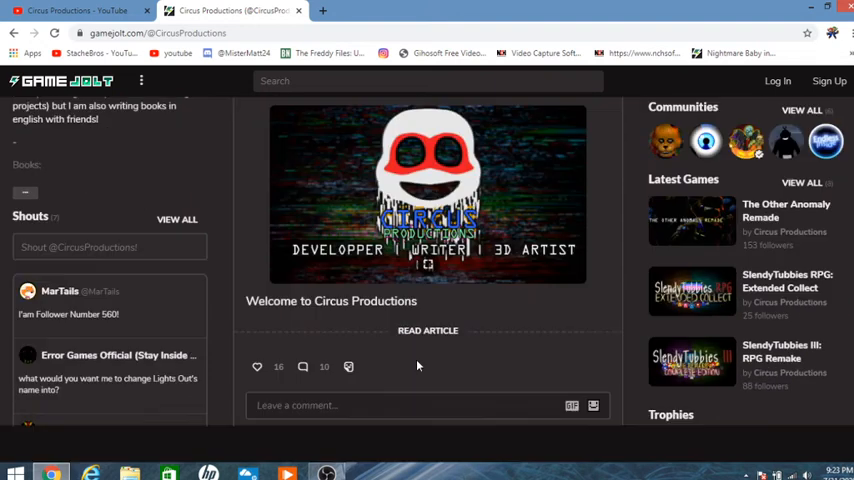
pyautogui.click(427, 330)
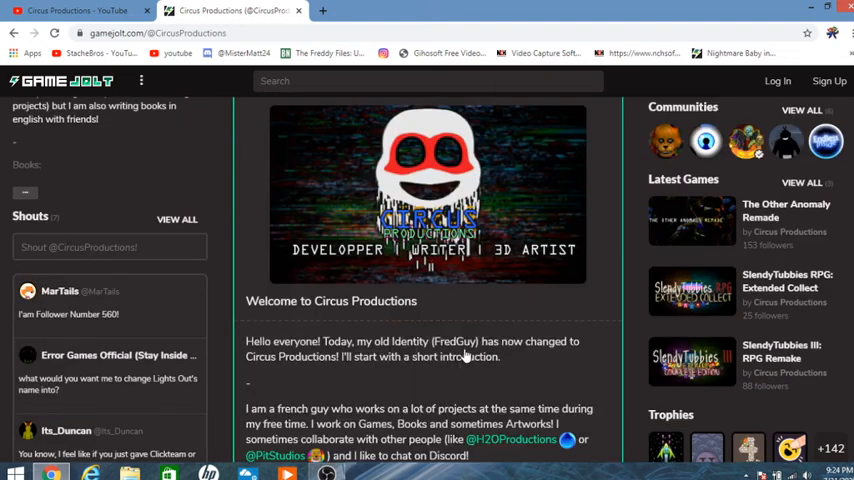
pyautogui.scroll(-3)
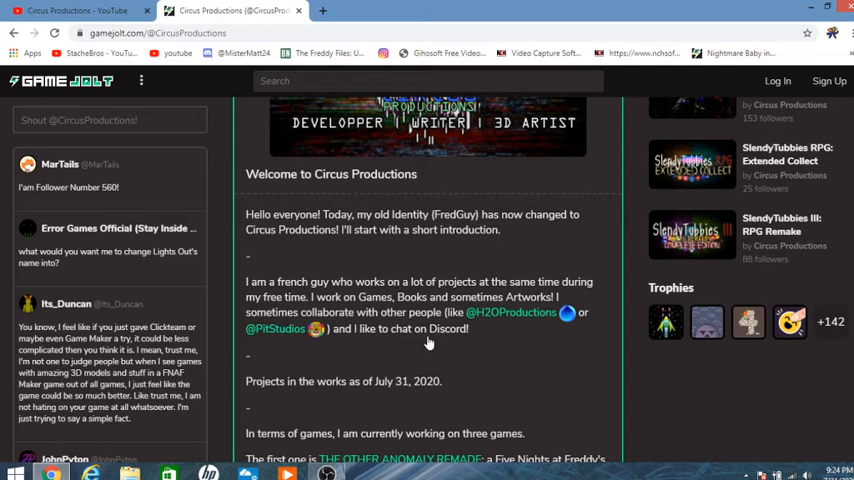
pyautogui.moveTo(367, 320)
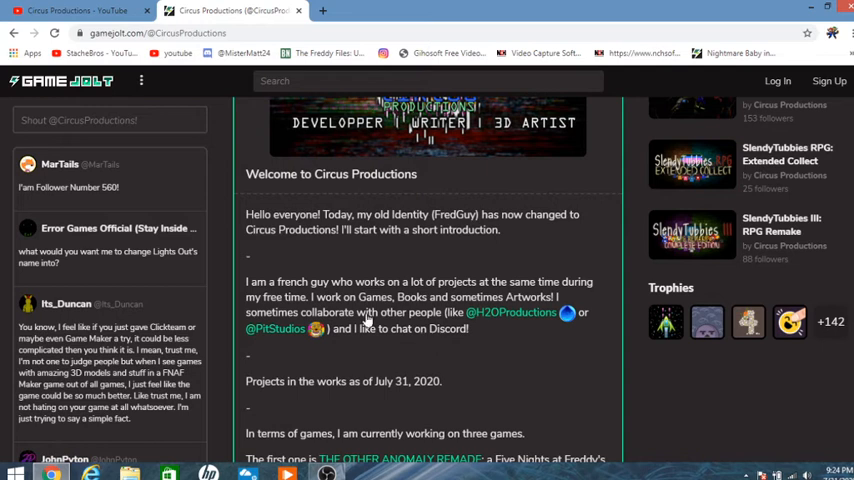
pyautogui.scroll(-3)
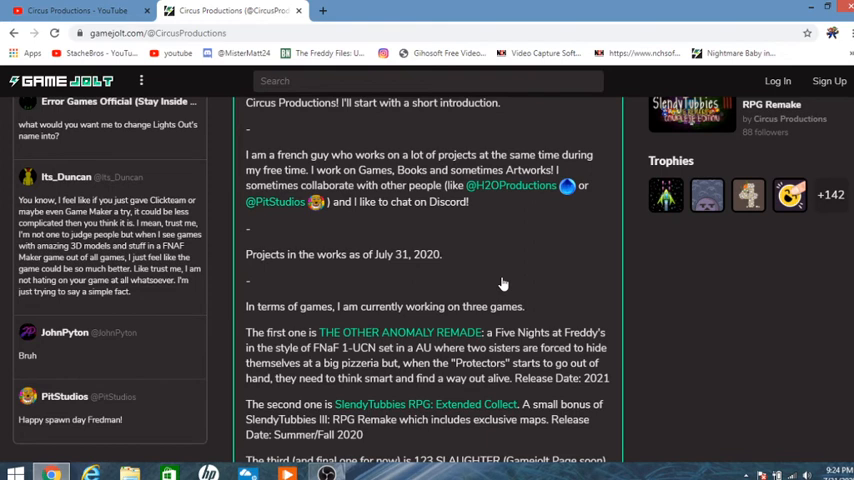
pyautogui.scroll(-3)
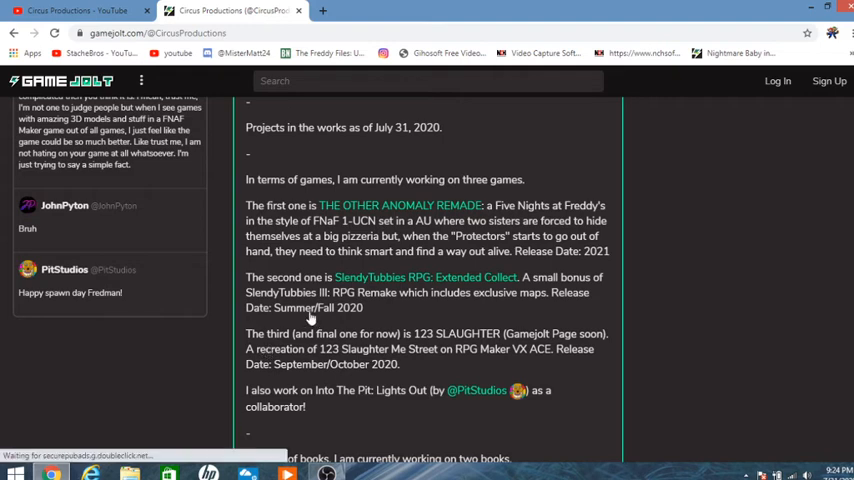
pyautogui.moveTo(340, 302)
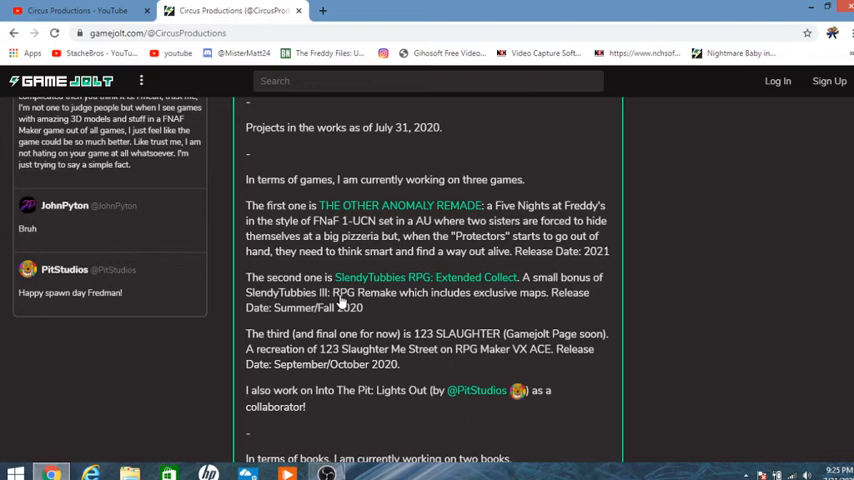
pyautogui.scroll(-3)
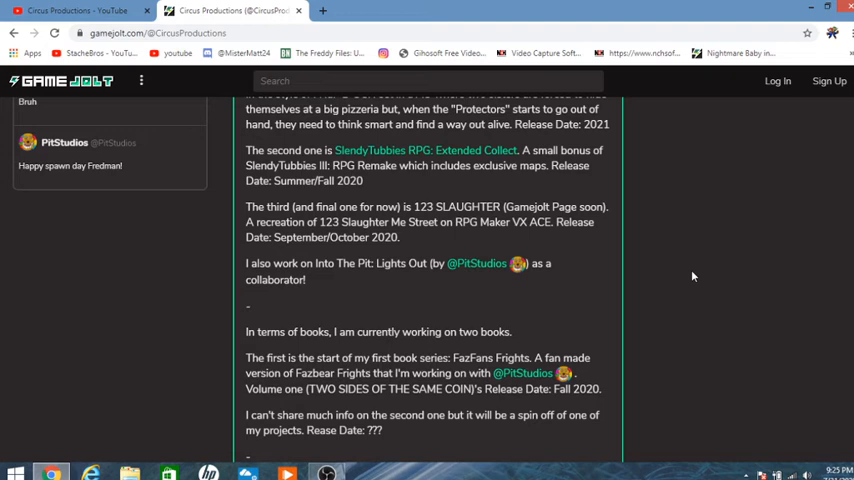
pyautogui.moveTo(375, 283)
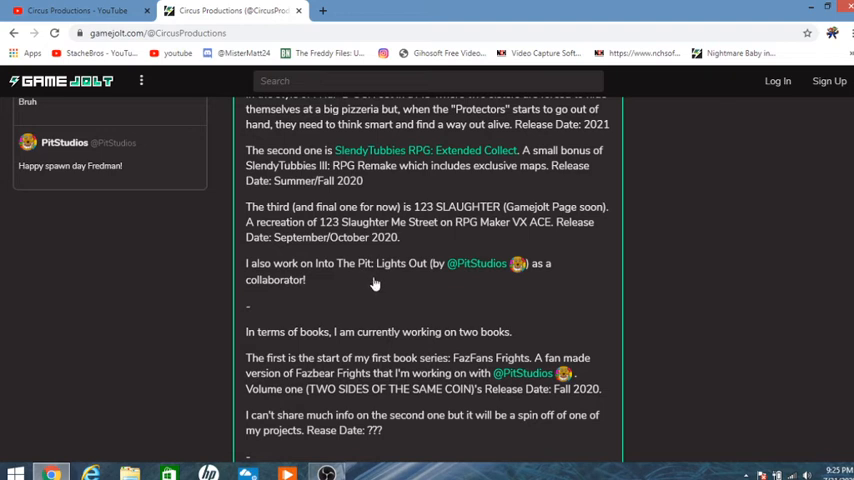
pyautogui.moveTo(390, 275)
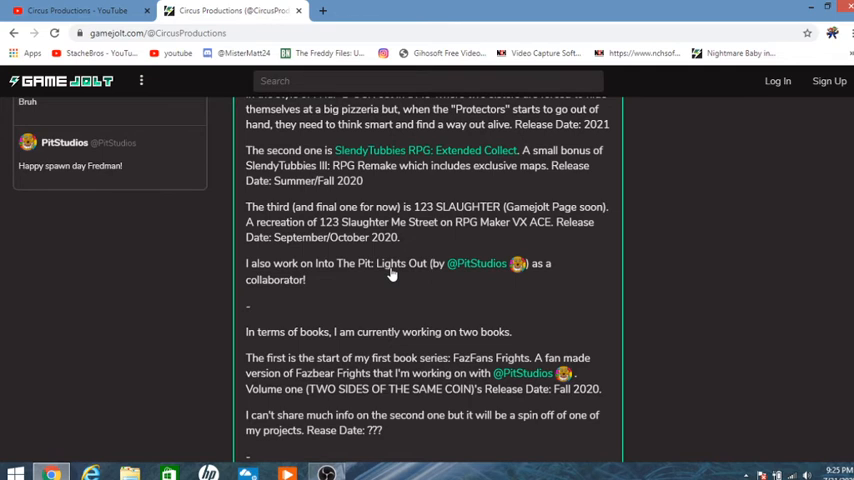
pyautogui.moveTo(375, 240)
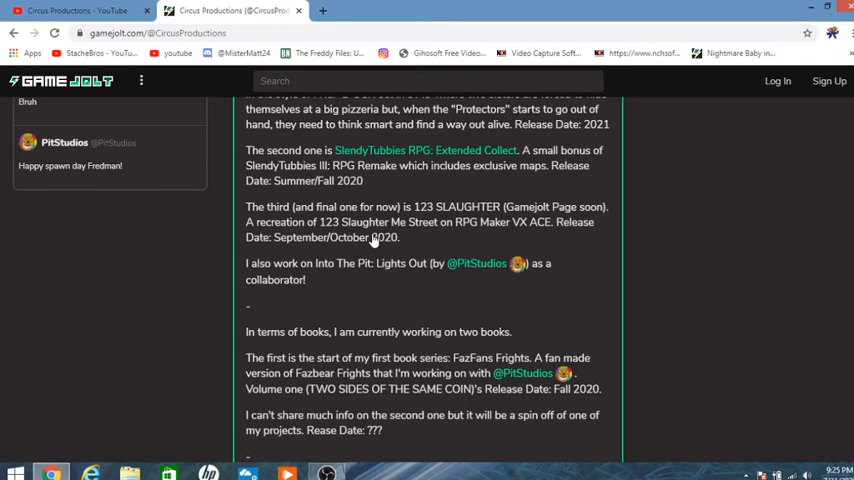
pyautogui.scroll(-3)
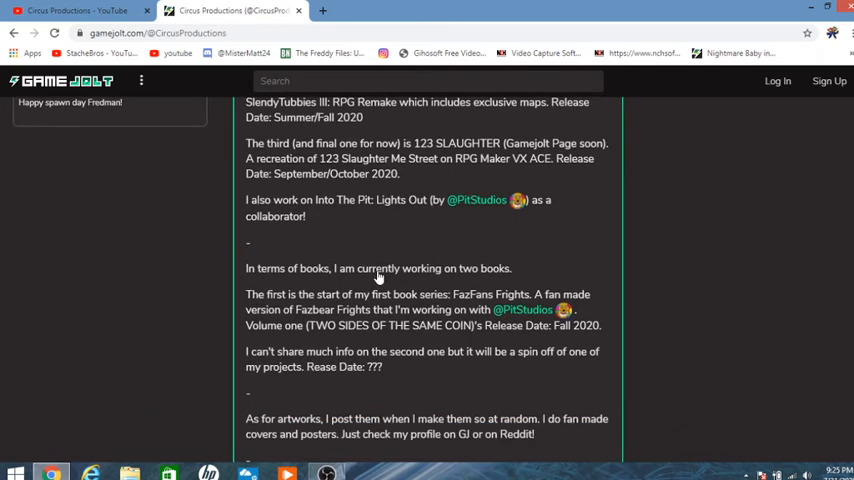
pyautogui.scroll(-3)
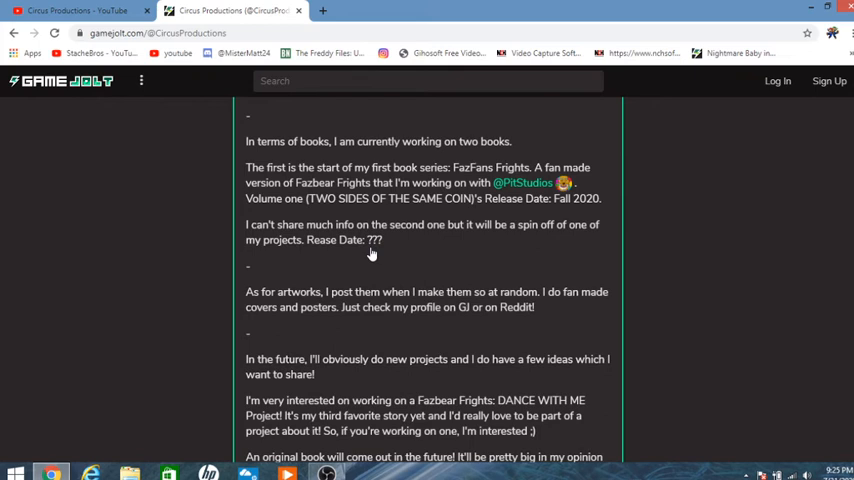
pyautogui.scroll(-3)
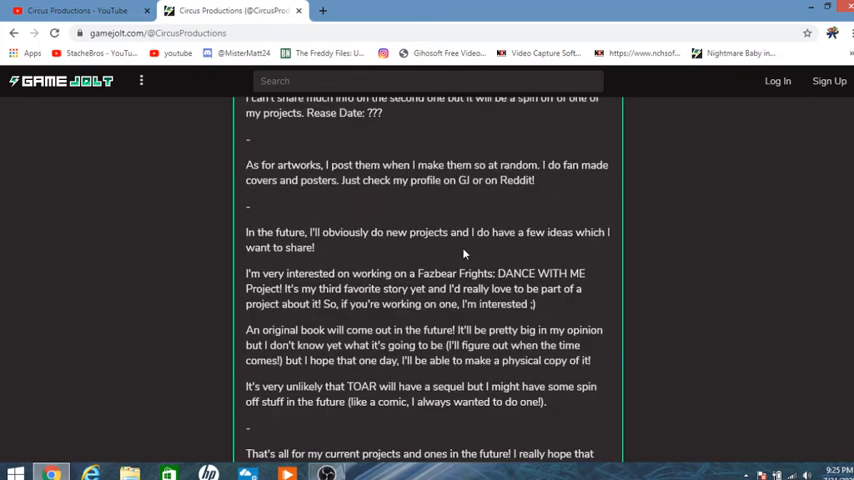
pyautogui.moveTo(463, 255)
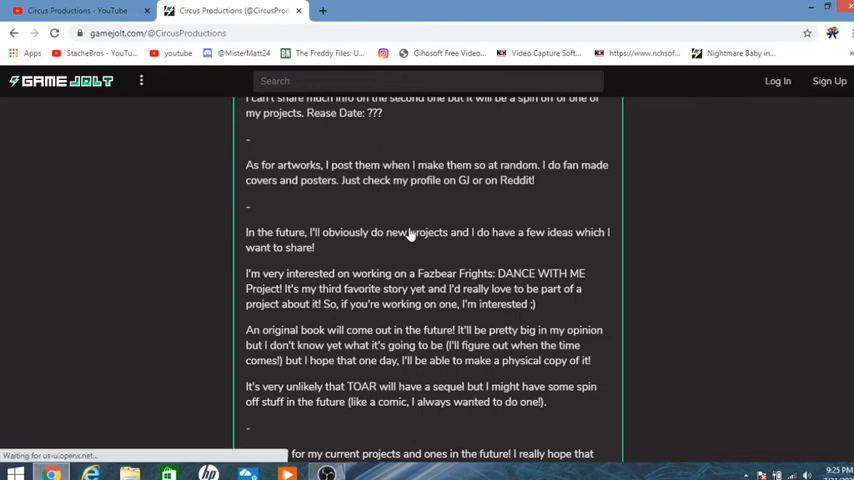
pyautogui.moveTo(528, 289)
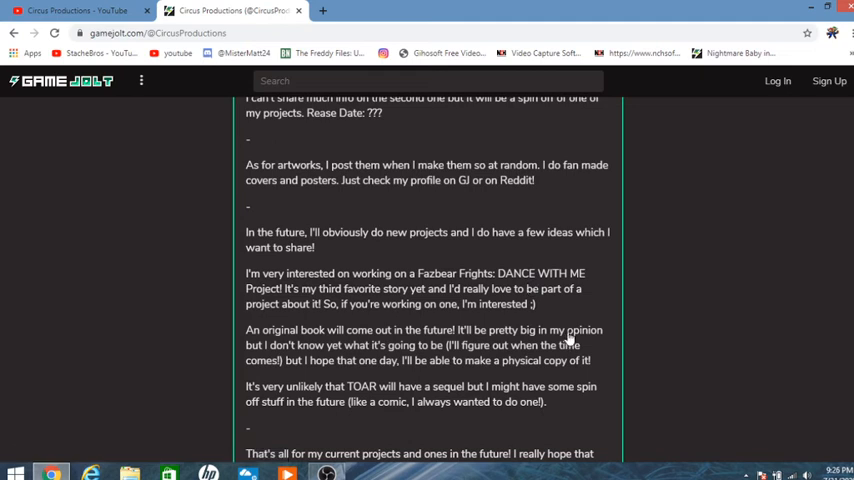
pyautogui.scroll(-3)
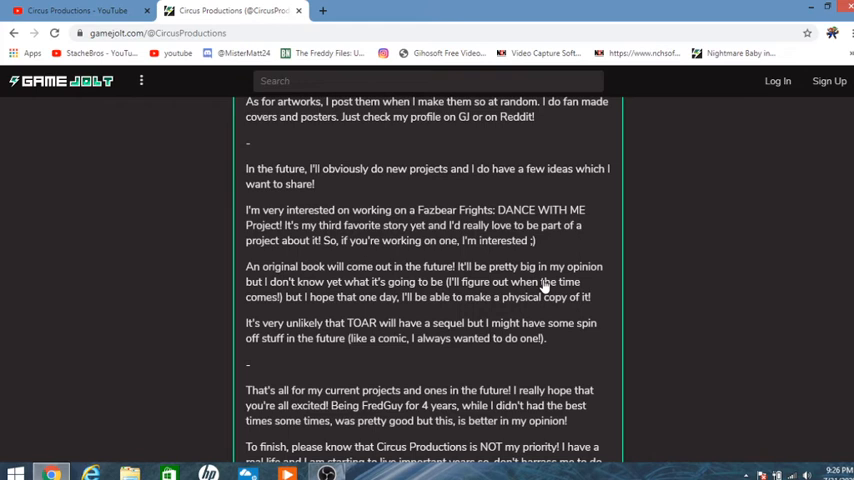
pyautogui.moveTo(99, 159)
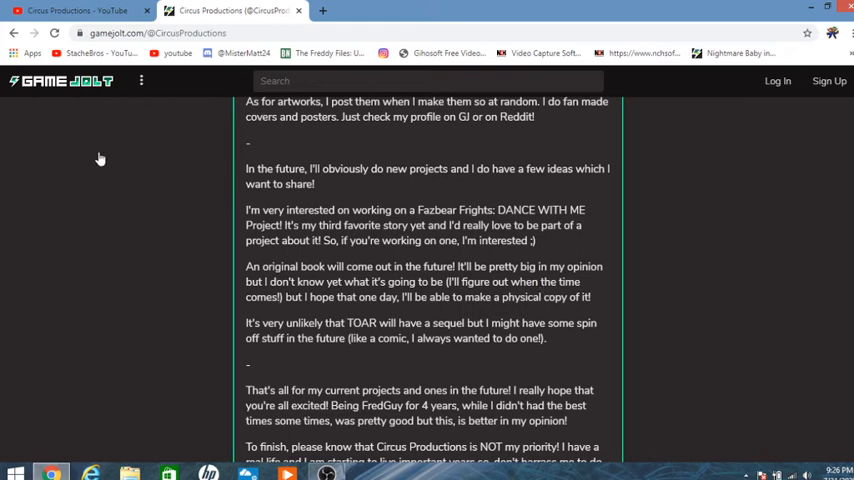
pyautogui.moveTo(50, 332)
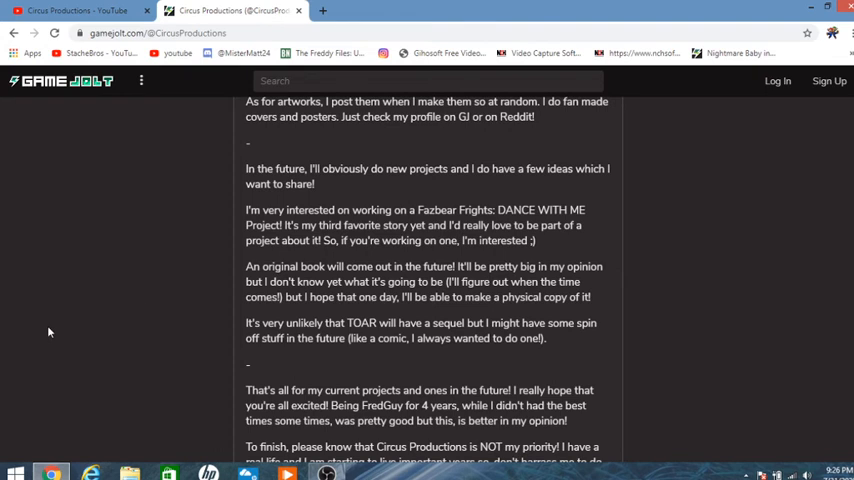
pyautogui.scroll(-3)
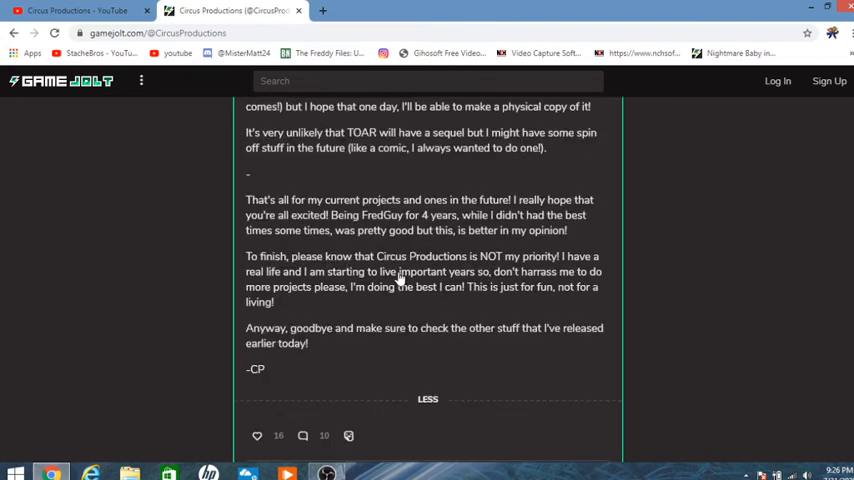
pyautogui.moveTo(500, 218)
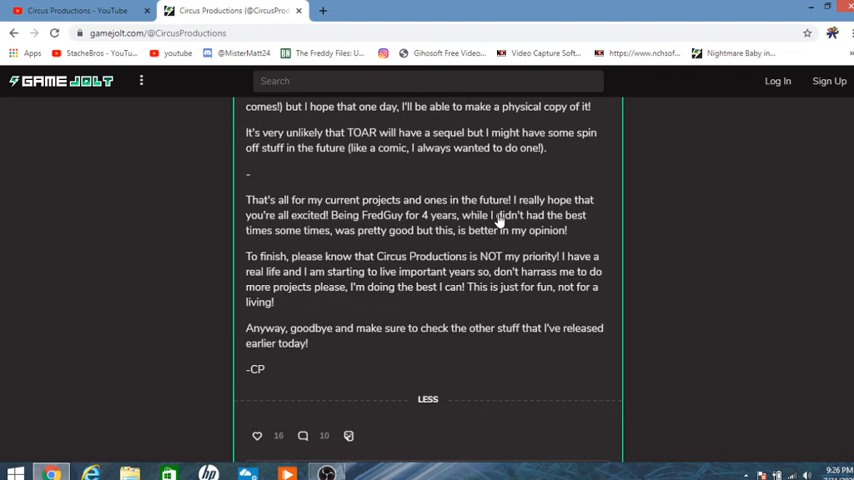
pyautogui.moveTo(480, 251)
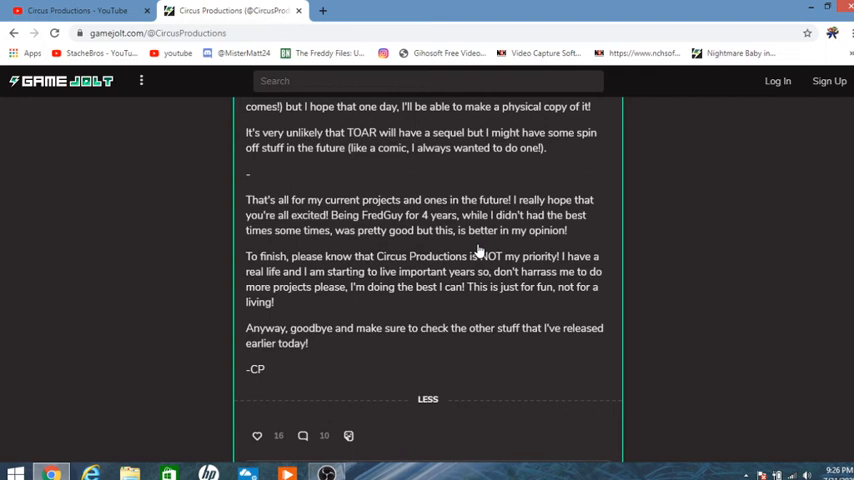
pyautogui.moveTo(456, 231)
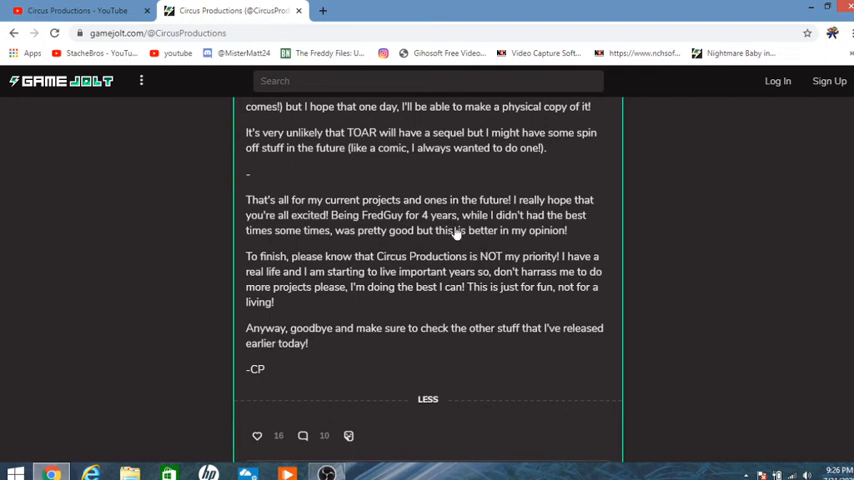
pyautogui.moveTo(434, 343)
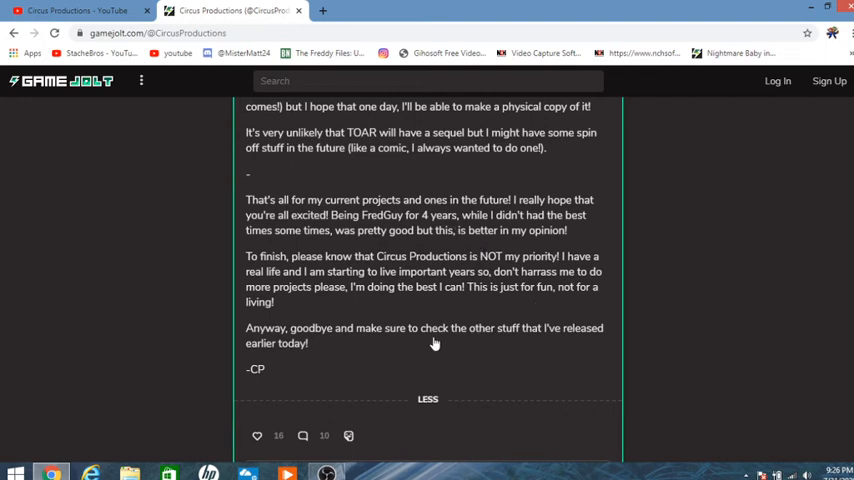
pyautogui.moveTo(497, 258)
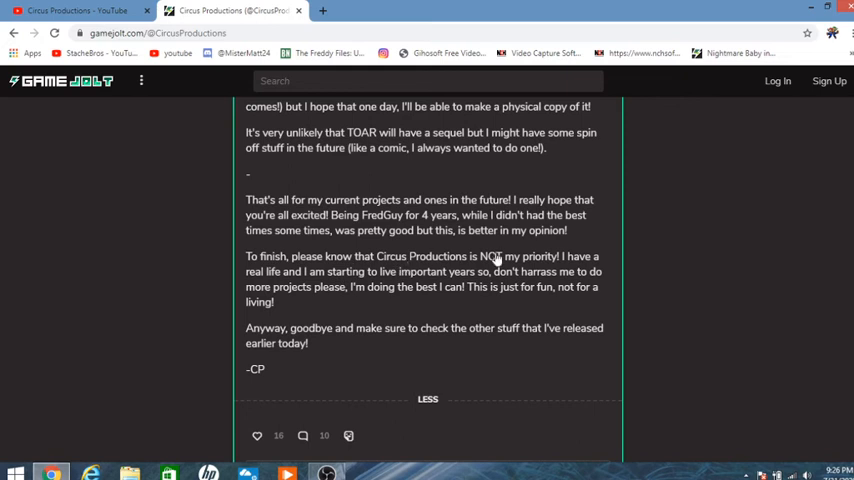
pyautogui.moveTo(609, 323)
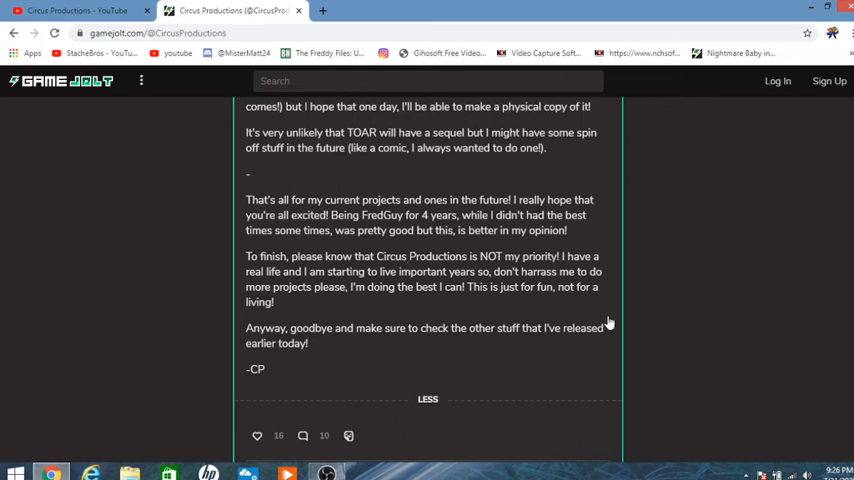
pyautogui.moveTo(637, 293)
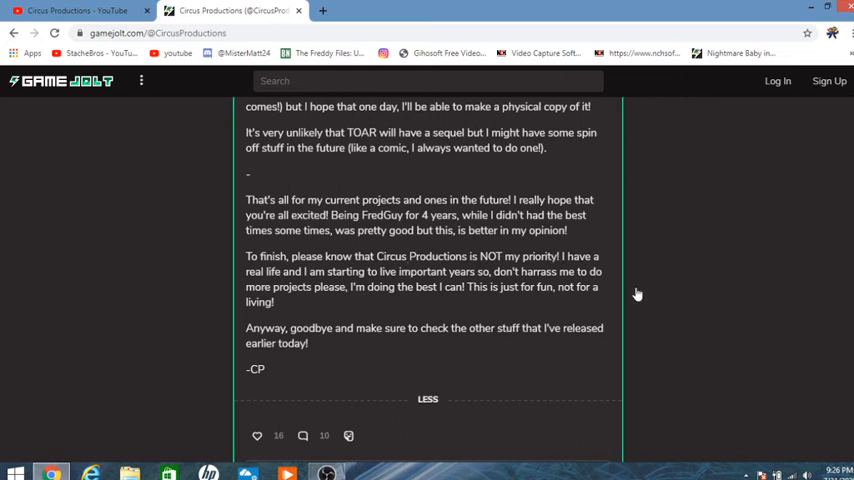
pyautogui.scroll(-3)
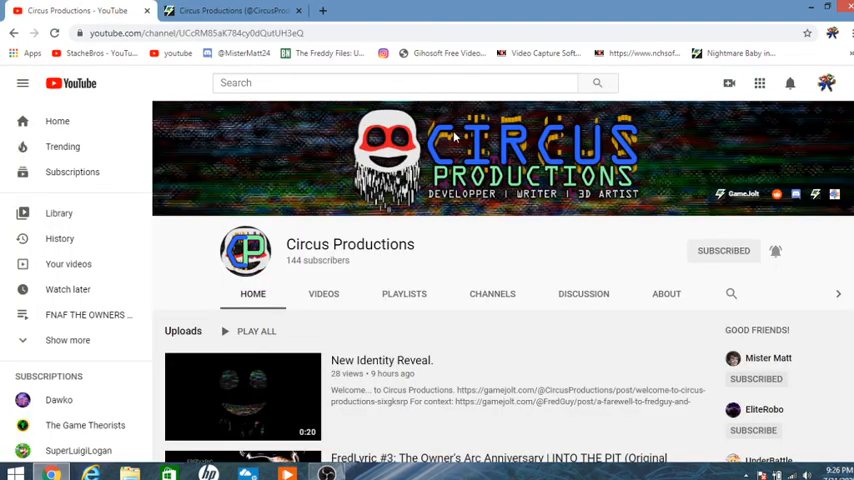
# Browse the channel's uploads and open the 'New Identity Reveal' video.
pyautogui.scroll(-3)
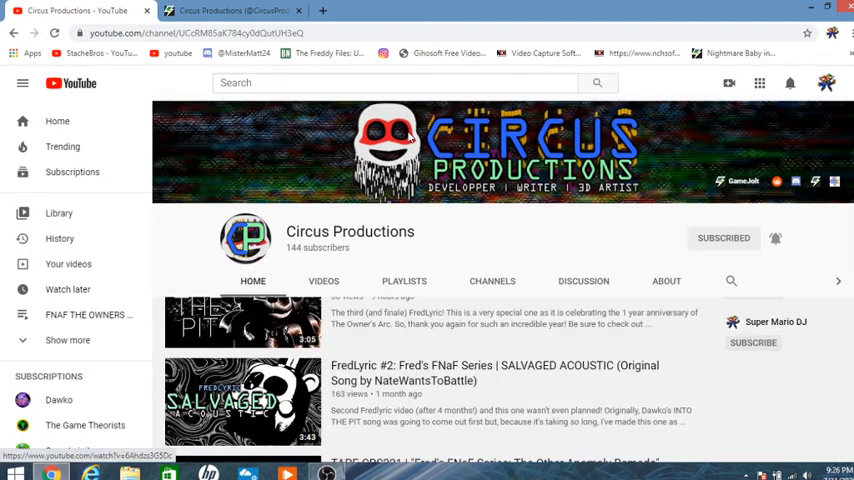
pyautogui.scroll(3)
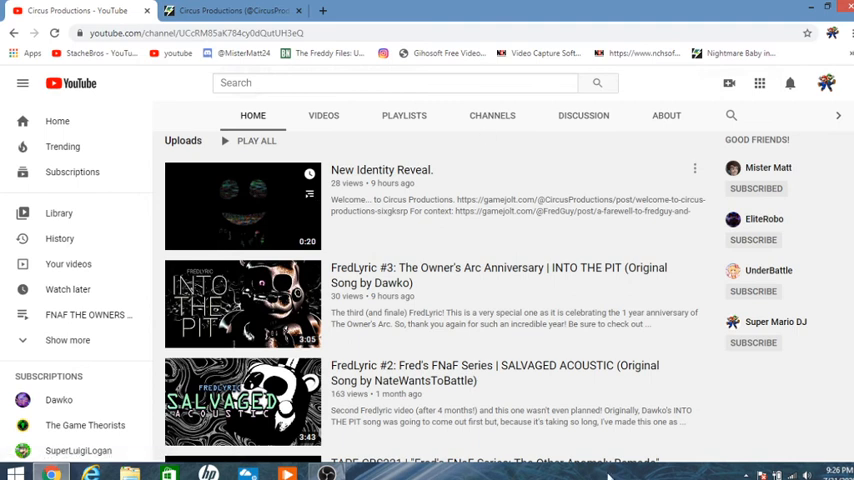
pyautogui.click(242, 206)
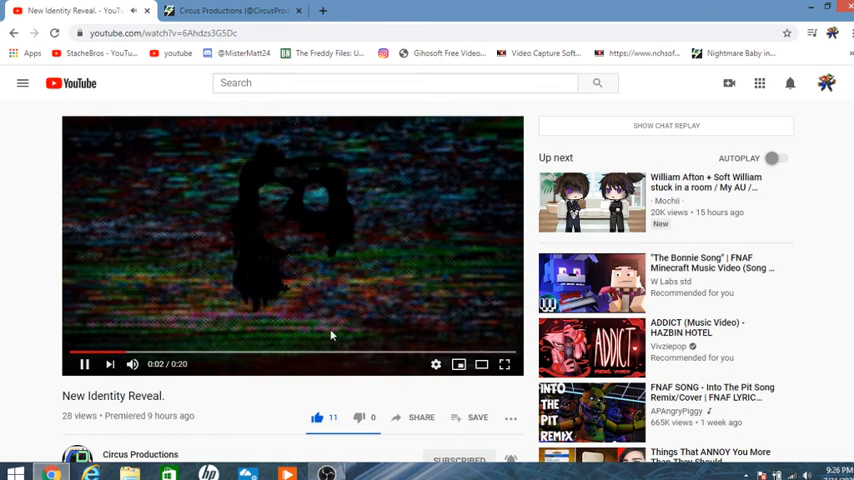
# Pause 'New Identity Reveal' at 11 seconds, once the clown logo appears.
pyautogui.click(84, 363)
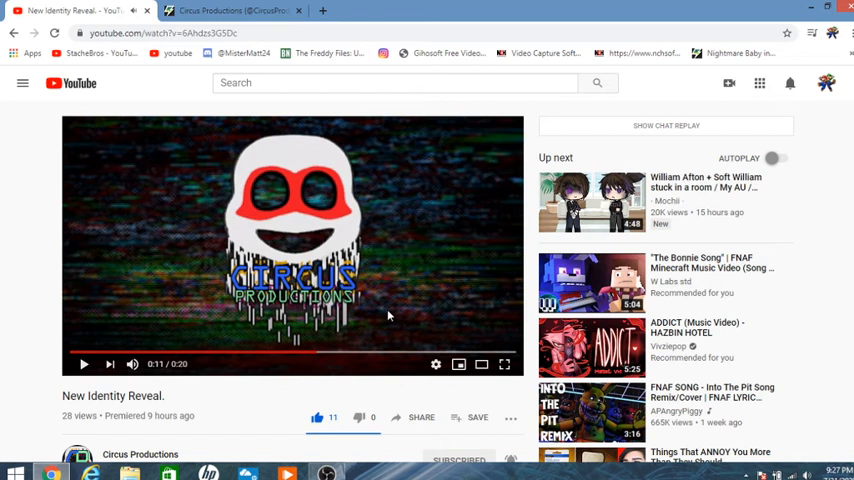
pyautogui.moveTo(426, 313)
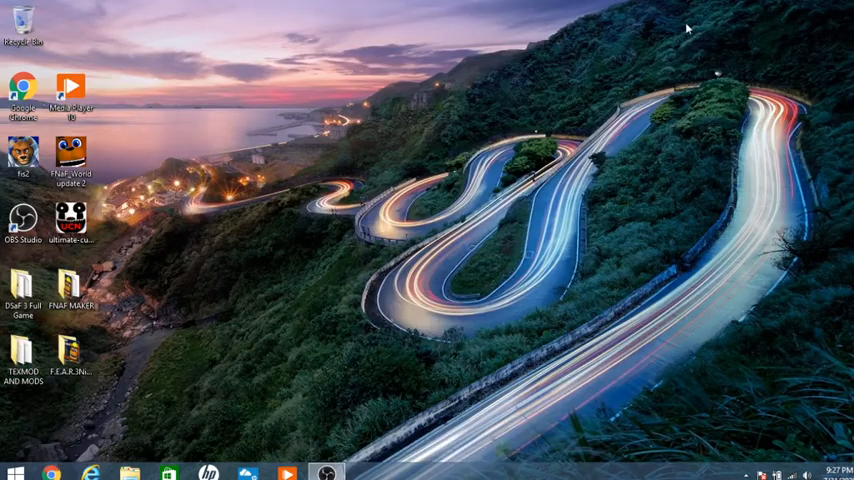
pyautogui.moveTo(632, 337)
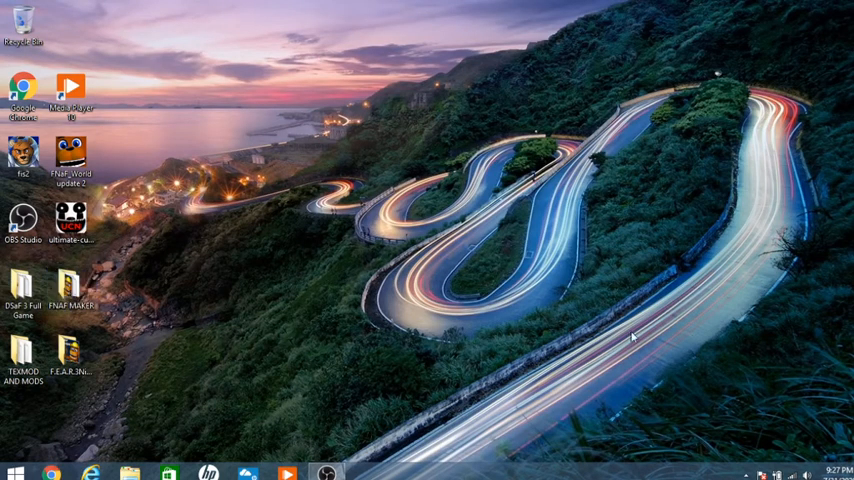
# Launch FNAF Maker from the FNAF MAKER desktop shortcut.
pyautogui.doubleClick(70, 283)
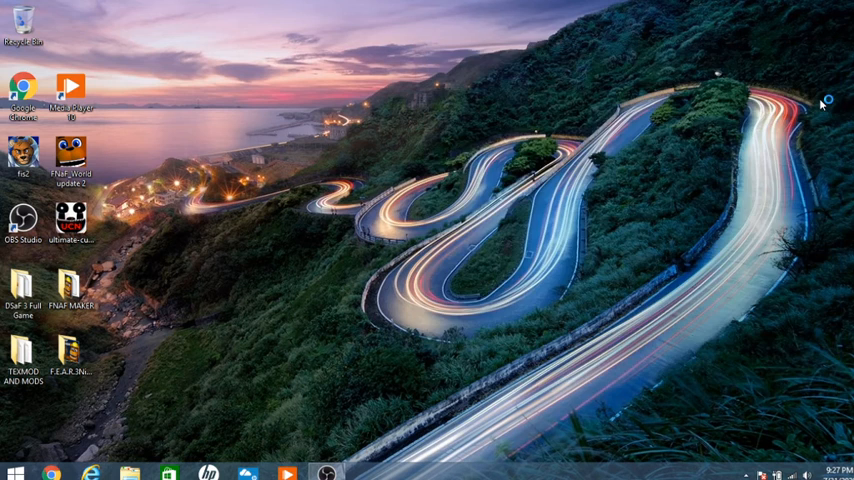
pyautogui.doubleClick(70, 288)
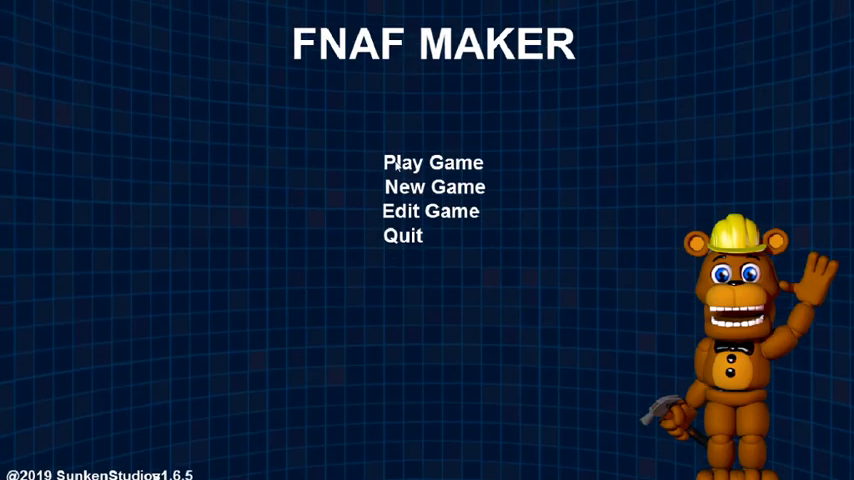
# Trigger the secret on the title screen to reveal the Extra menu.
pyautogui.click(432, 162)
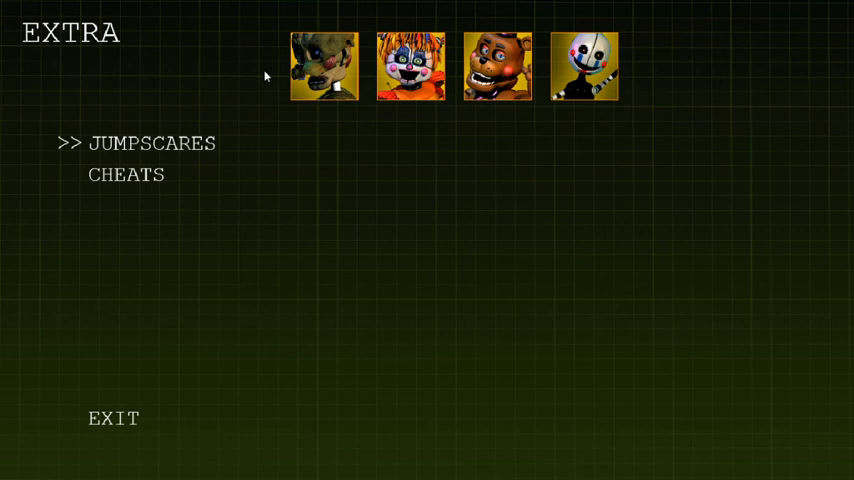
pyautogui.moveTo(397, 283)
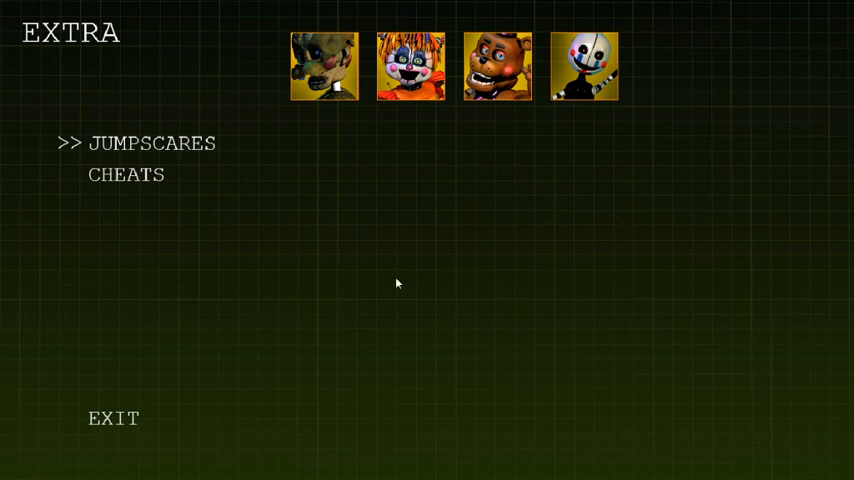
pyautogui.moveTo(354, 166)
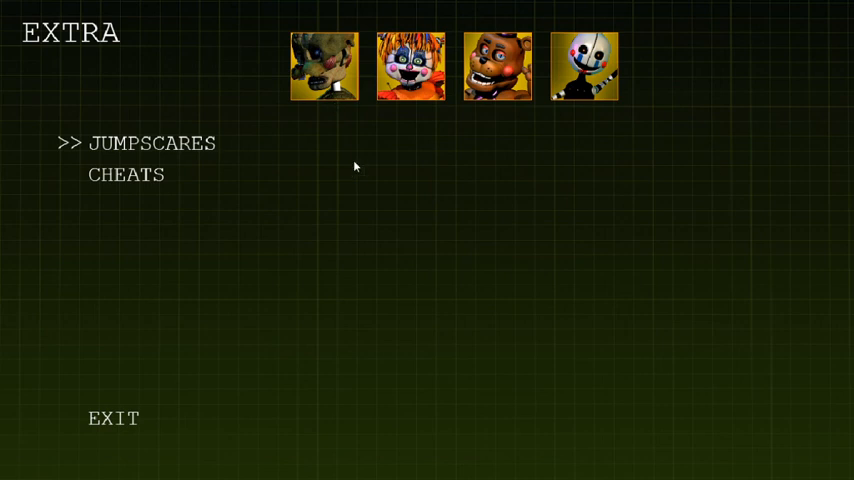
pyautogui.moveTo(367, 283)
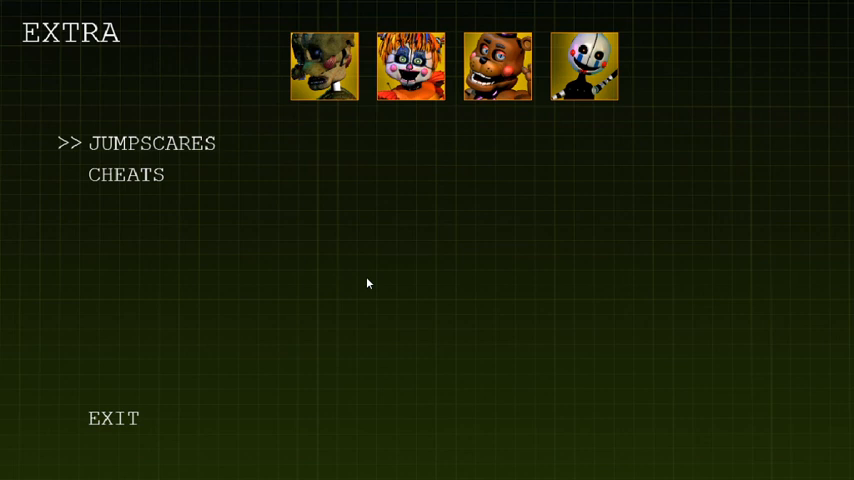
pyautogui.moveTo(179, 77)
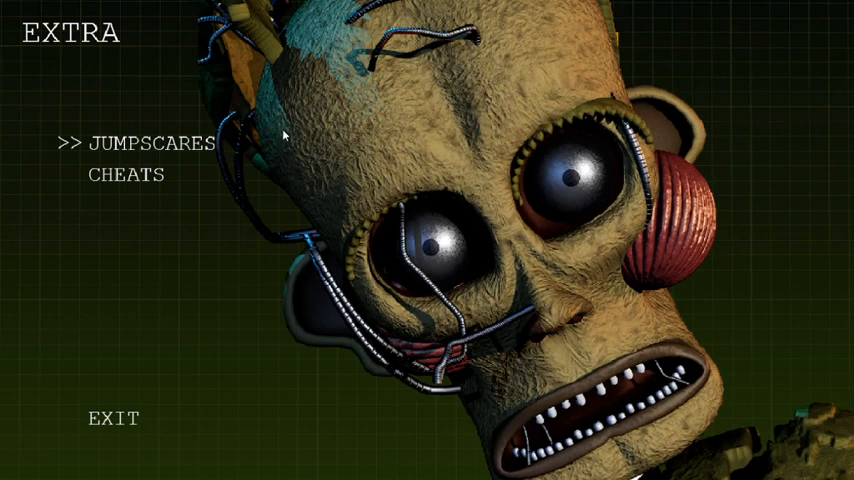
pyautogui.moveTo(380, 83)
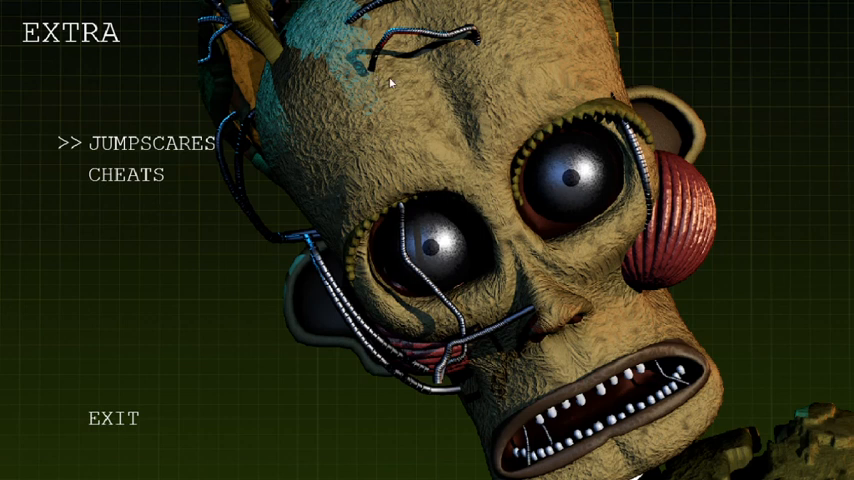
# Play the top-hat bear's jumpscare, then show the Cheats list.
pyautogui.click(141, 142)
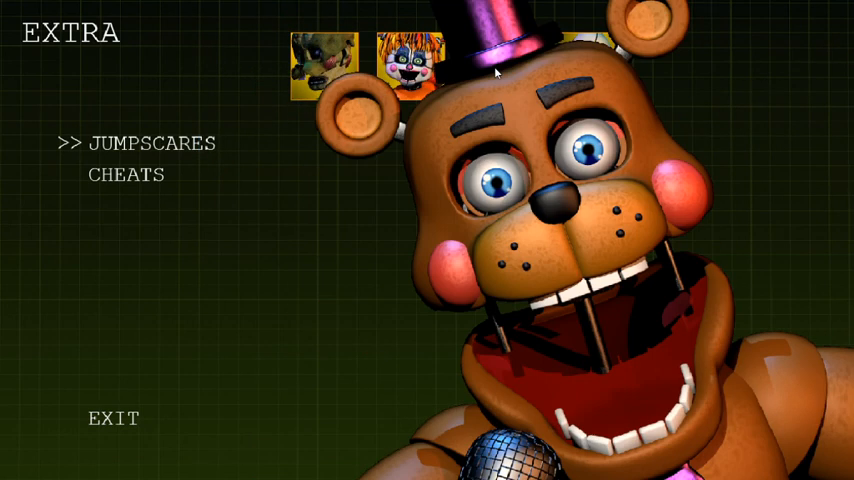
pyautogui.moveTo(590, 43)
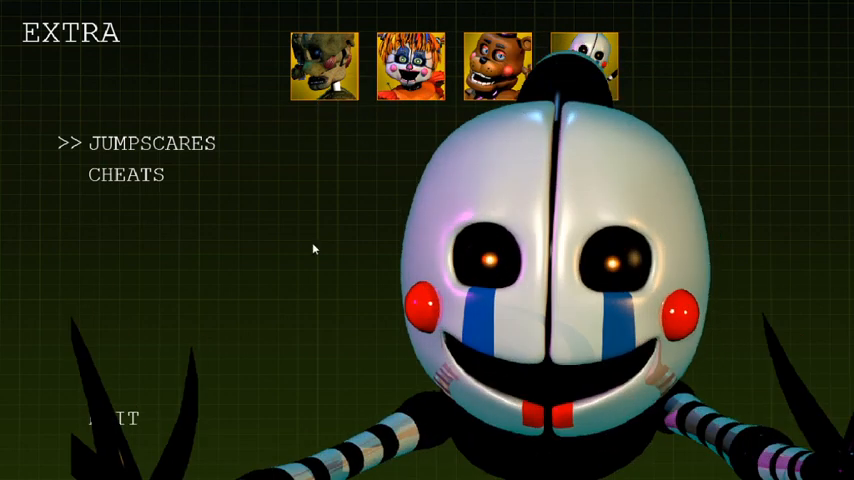
pyautogui.click(125, 175)
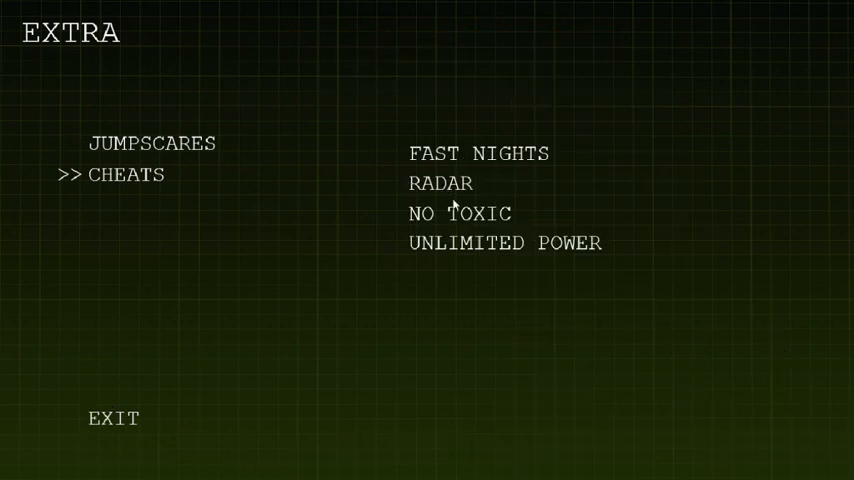
pyautogui.moveTo(449, 219)
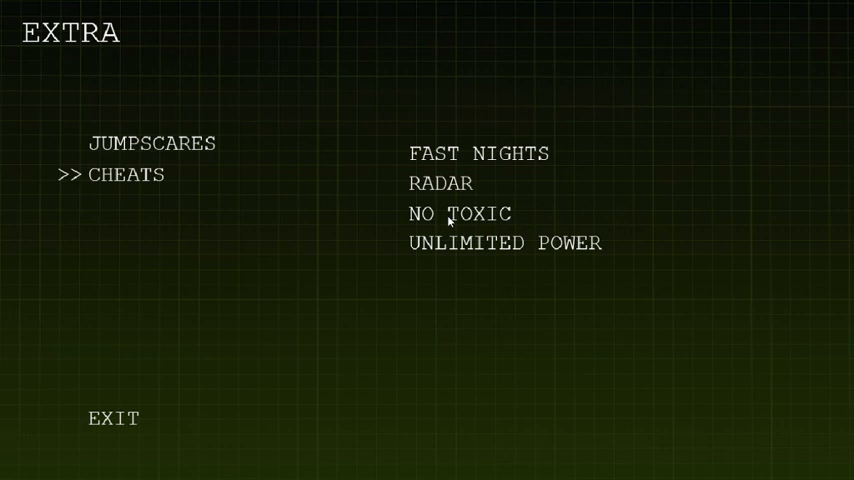
pyautogui.moveTo(448, 188)
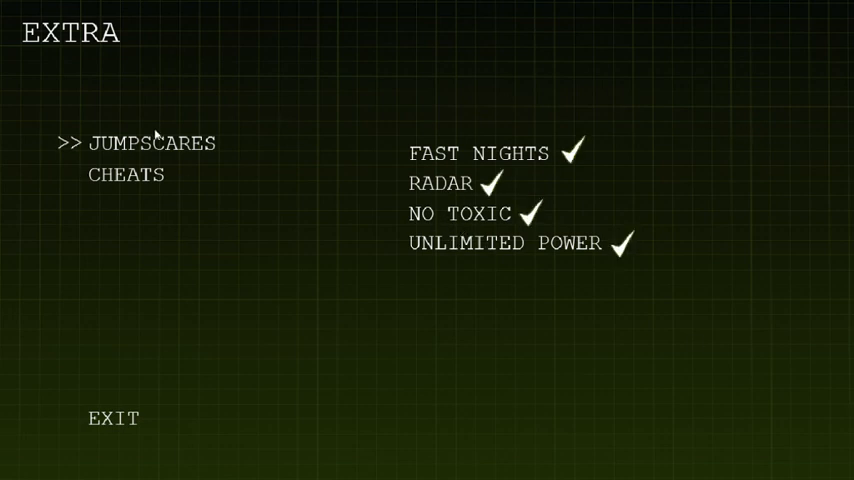
# Replay the top-hat bear's jumpscare from the Jumpscares gallery.
pyautogui.click(152, 142)
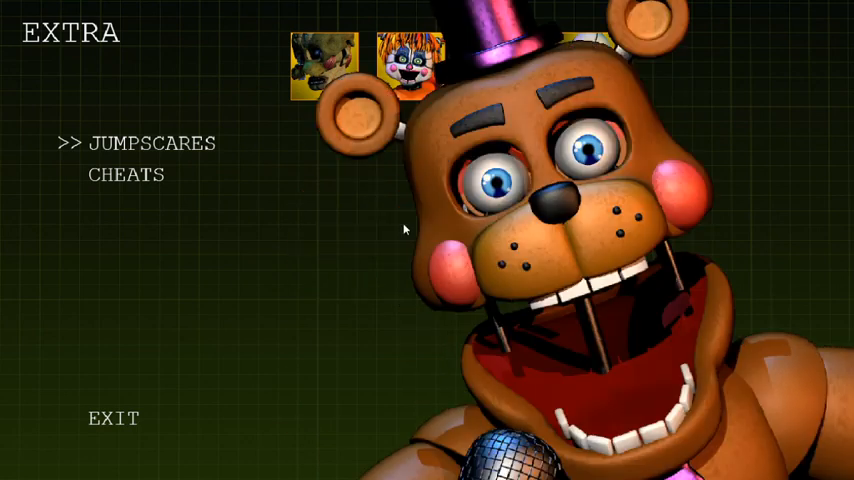
pyautogui.moveTo(261, 265)
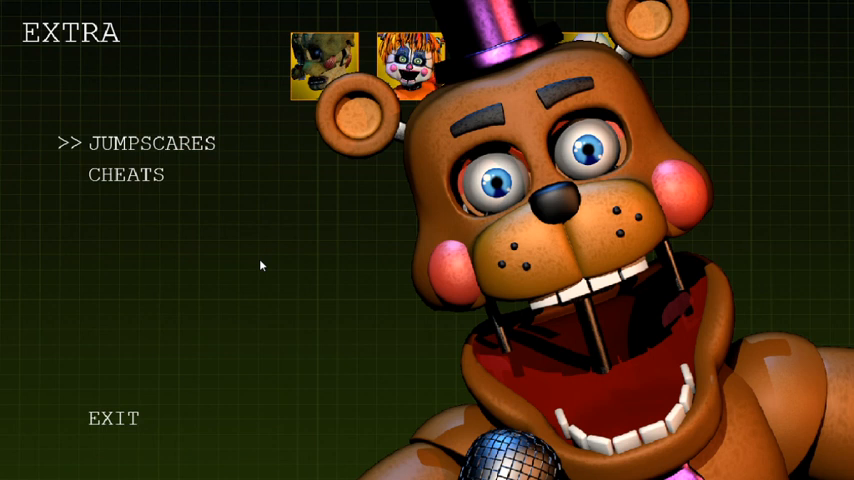